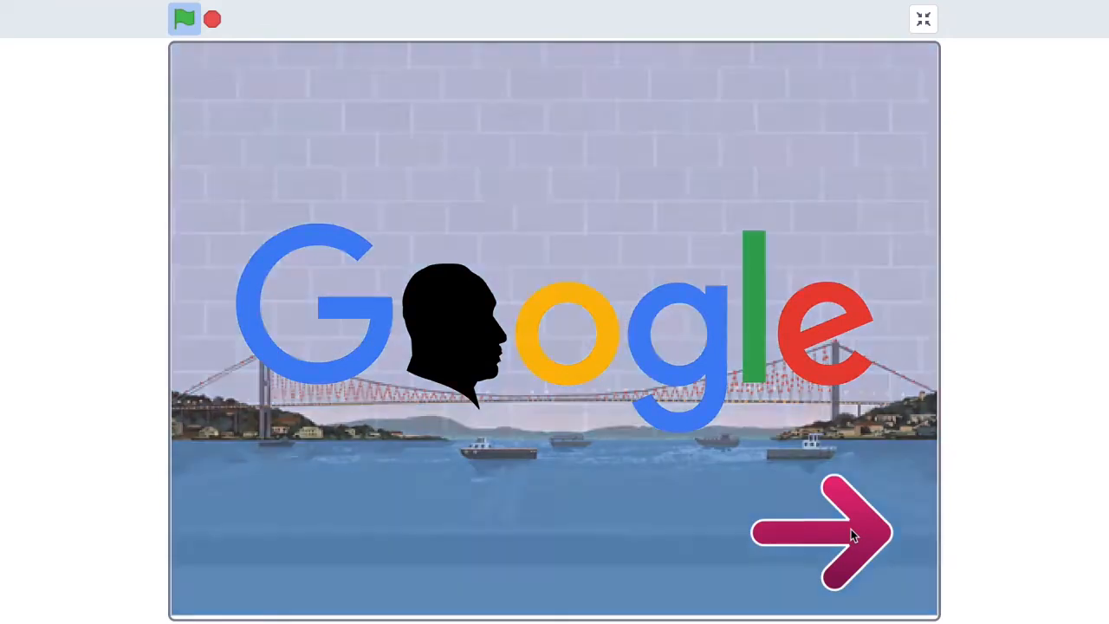
# Leave the Google logo project player for the Scratch homepage of featured projects.
pyautogui.click(828, 534)
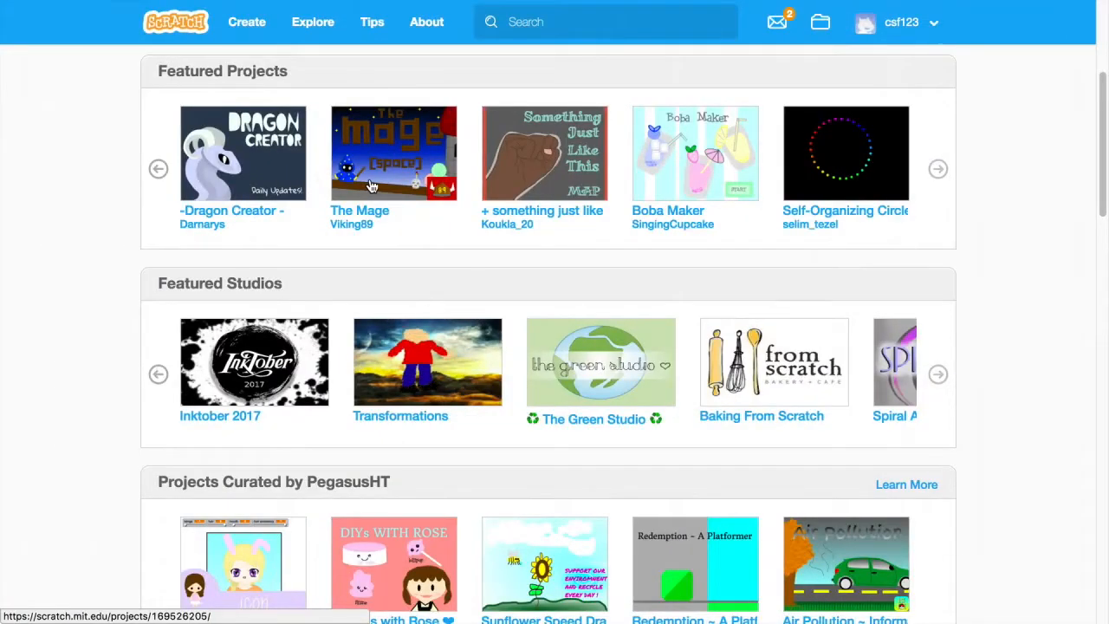
pyautogui.moveTo(440, 187)
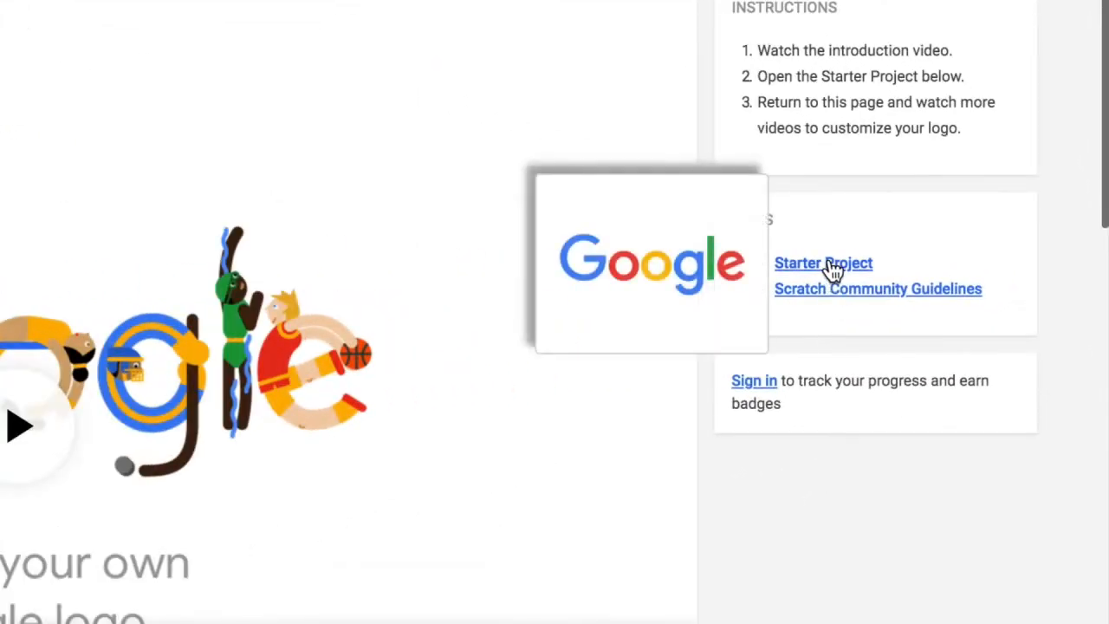
# Follow the Starter Project link so the Google Logo project loads in the Scratch editor.
pyautogui.click(823, 263)
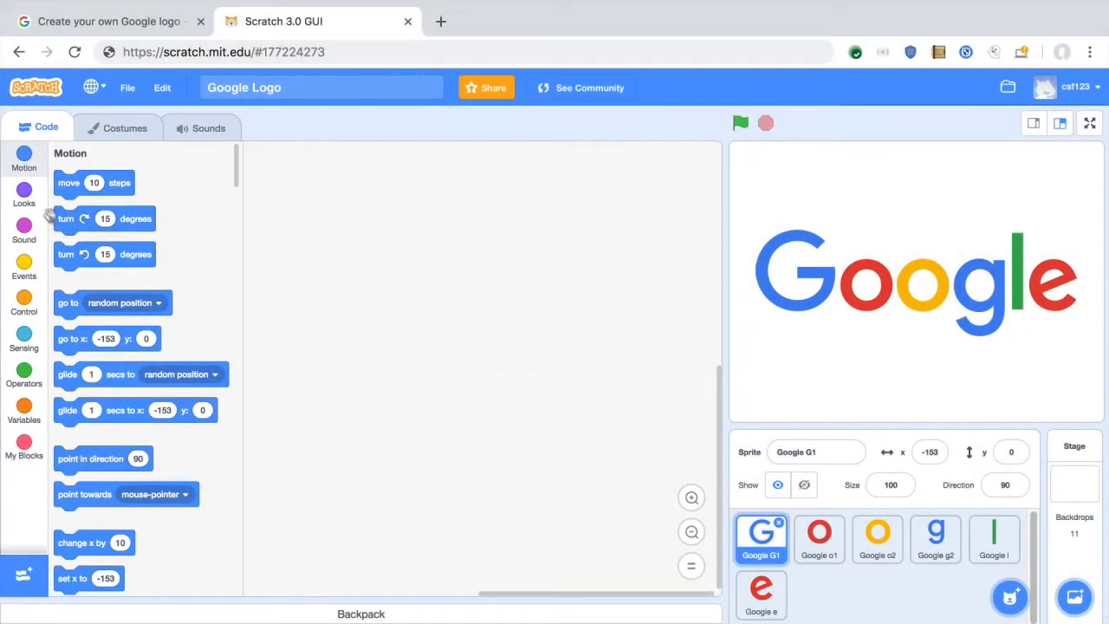
# Add a Looks 'change color effect by 25' block to the G sprite and run it to recolour the G.
pyautogui.click(24, 191)
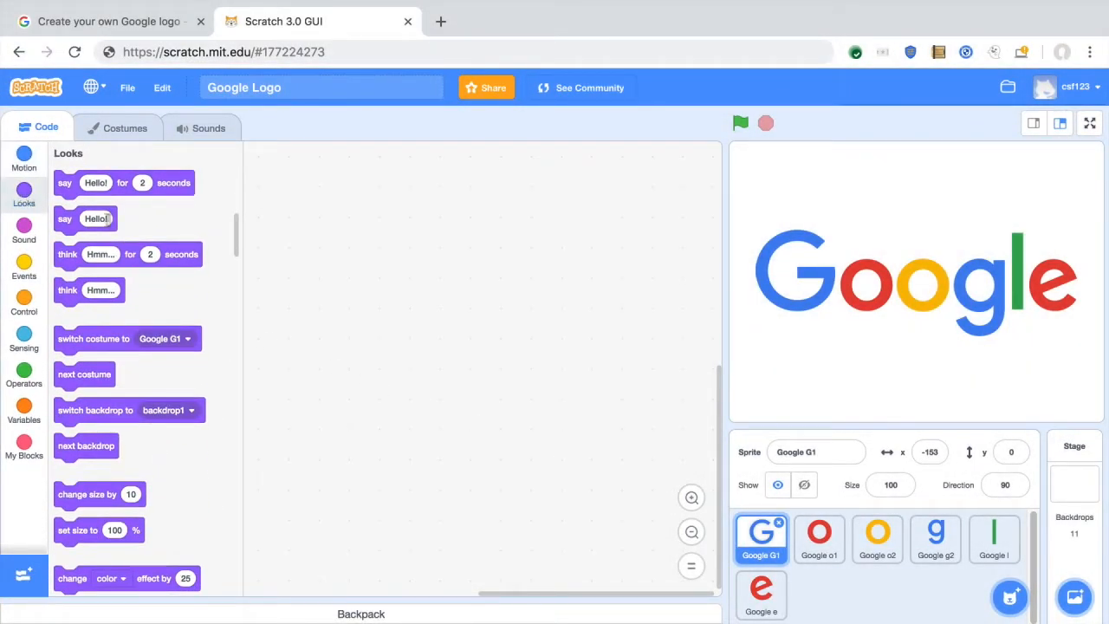
pyautogui.scroll(-3)
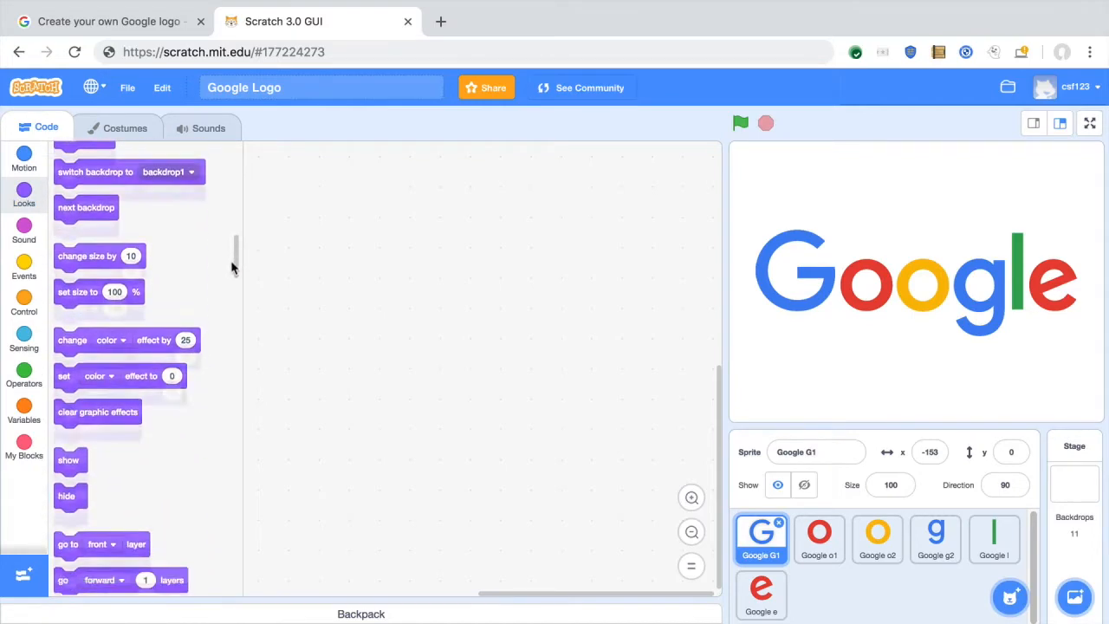
pyautogui.scroll(-3)
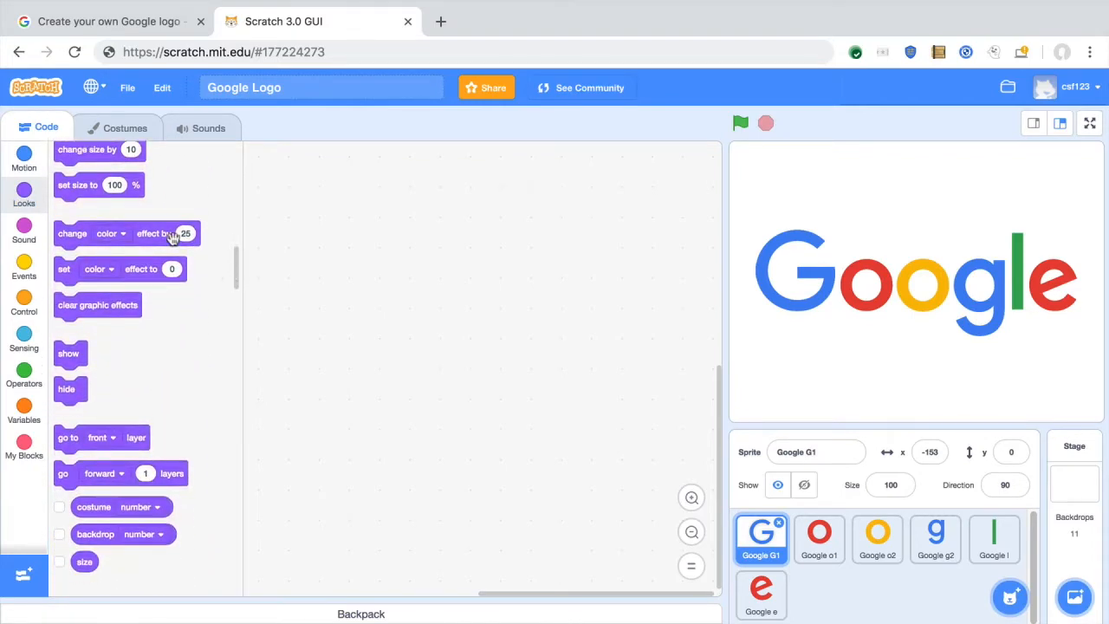
pyautogui.moveTo(125, 233); pyautogui.dragTo(451, 274)
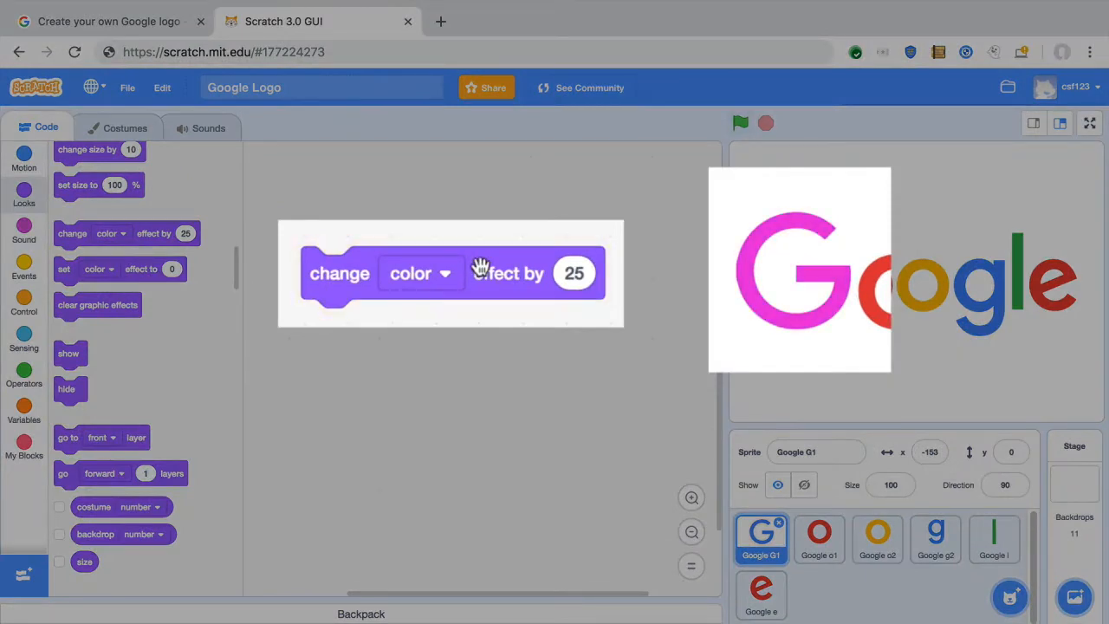
pyautogui.click(451, 274)
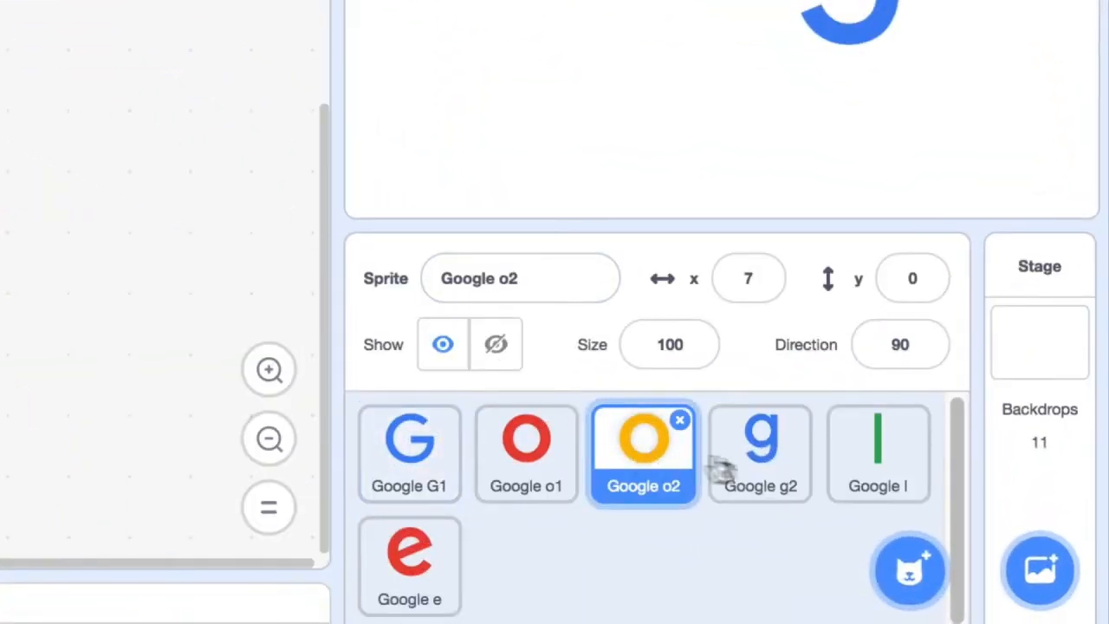
# View the Google l and e letter sprites in turn.
pyautogui.click(877, 450)
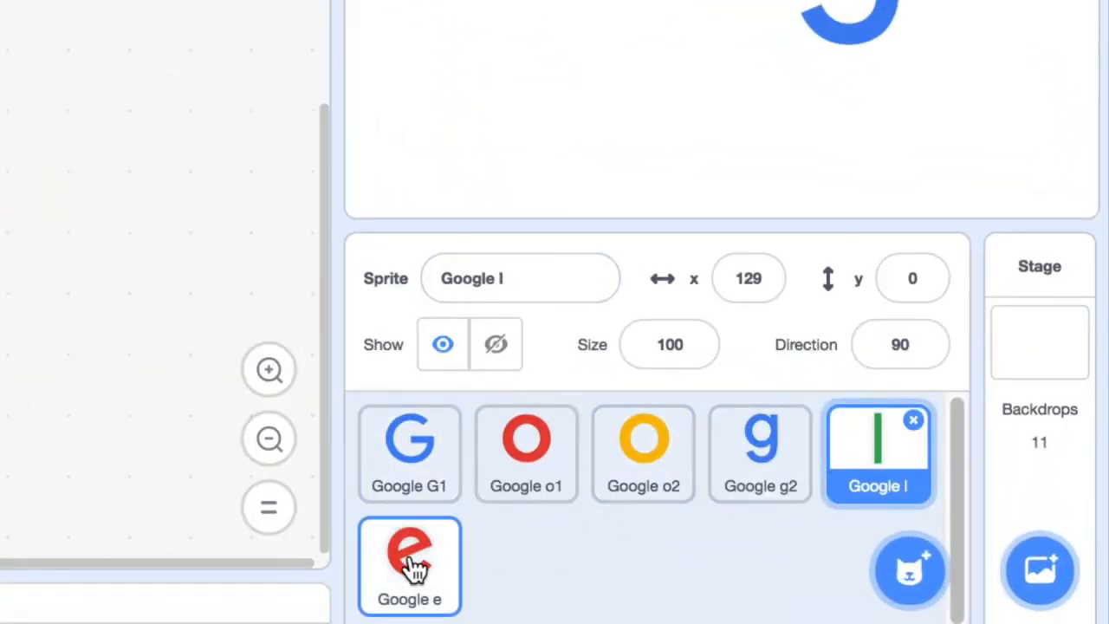
pyautogui.click(409, 563)
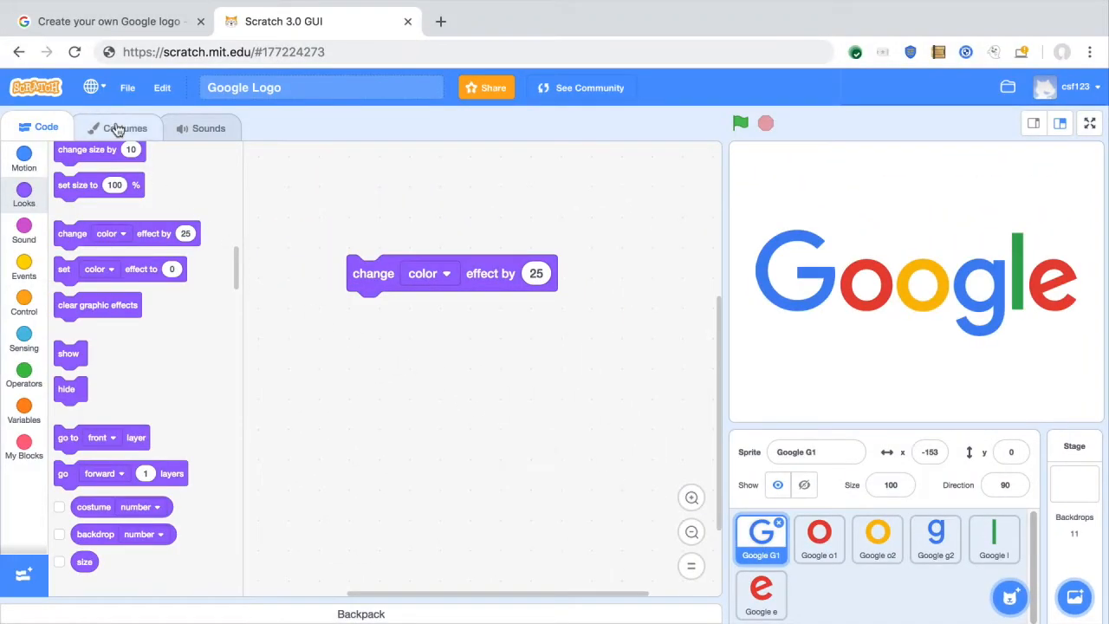
# Browse the G sprite's costumes, trying Instruments, Music, People and another themed design.
pyautogui.click(128, 129)
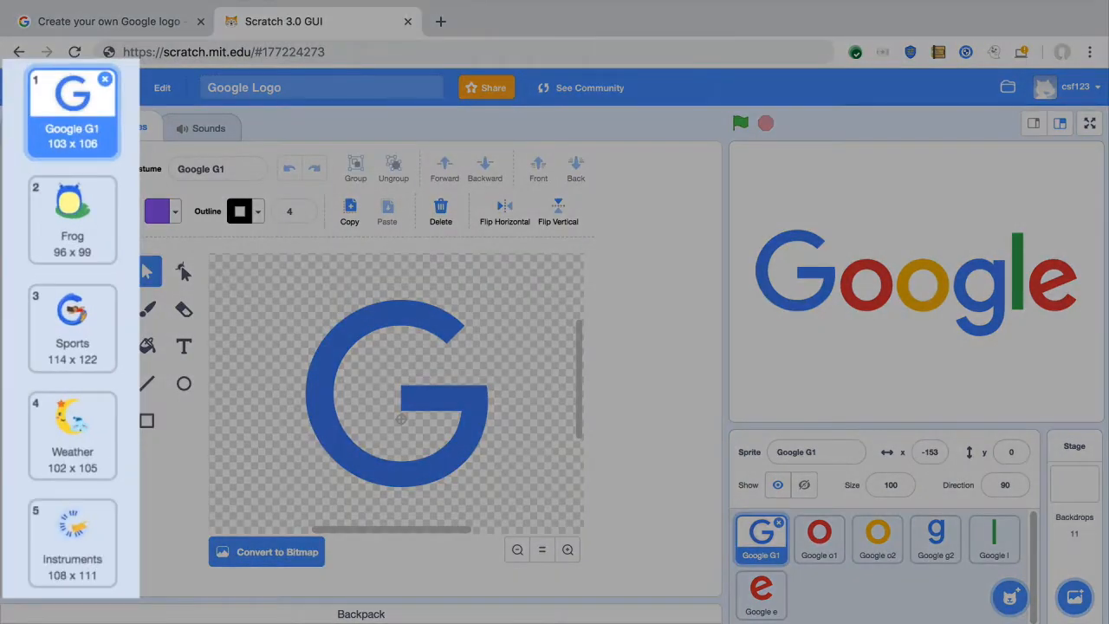
pyautogui.scroll(-3)
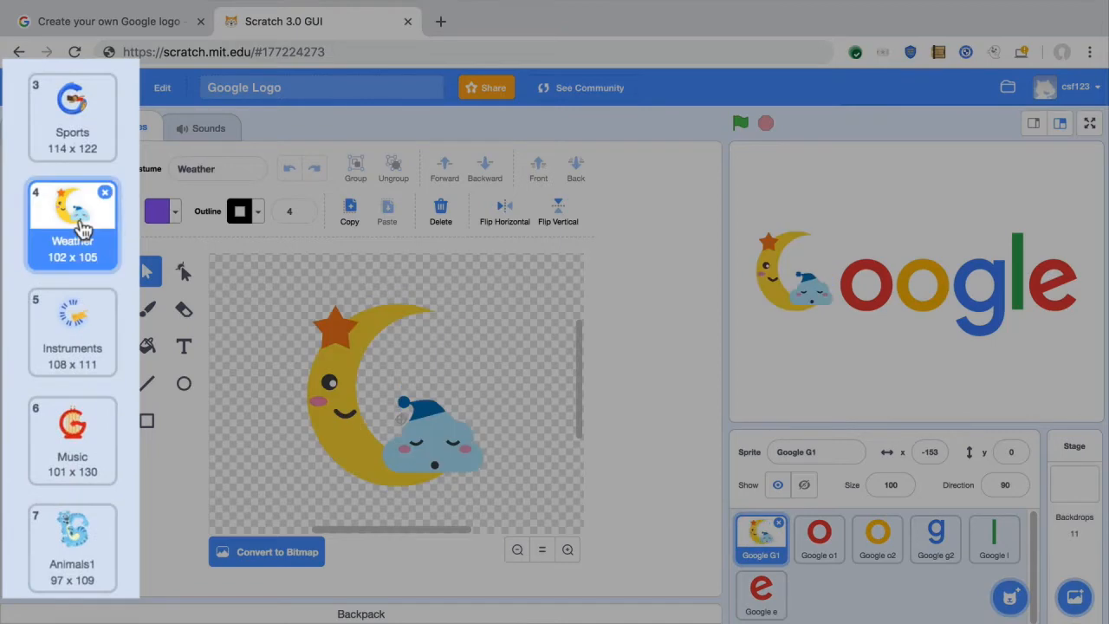
pyautogui.click(52, 326)
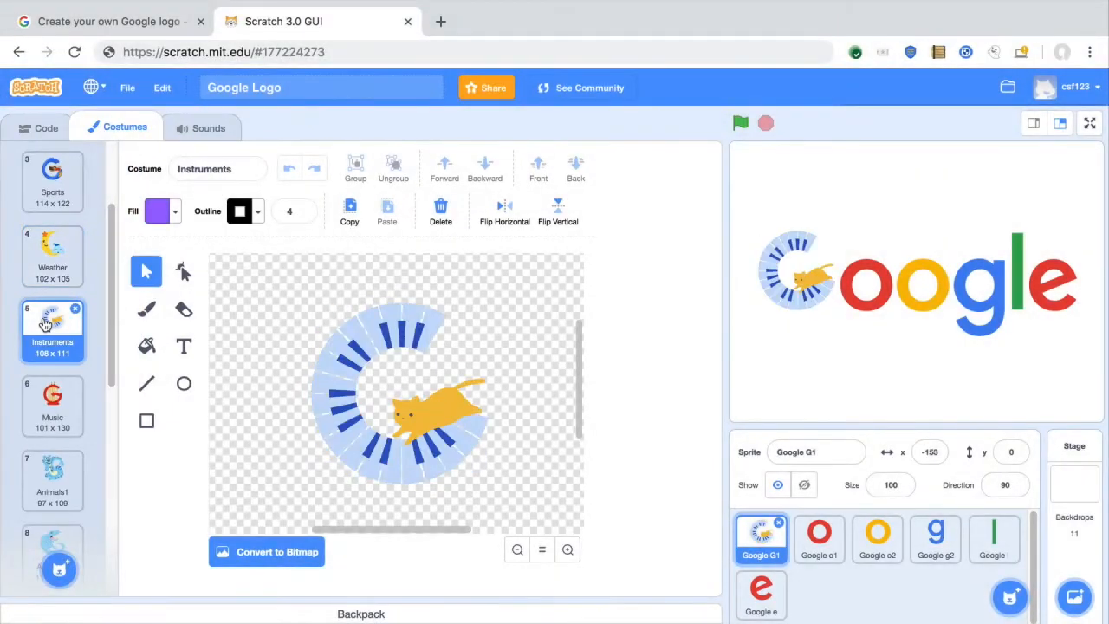
pyautogui.click(52, 405)
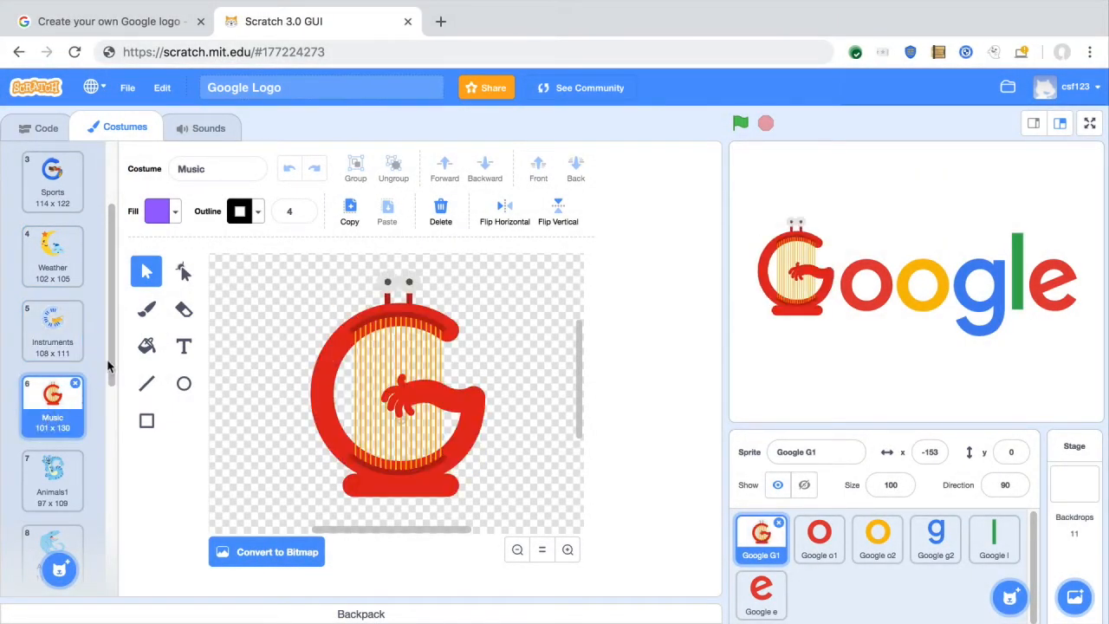
pyautogui.scroll(-3)
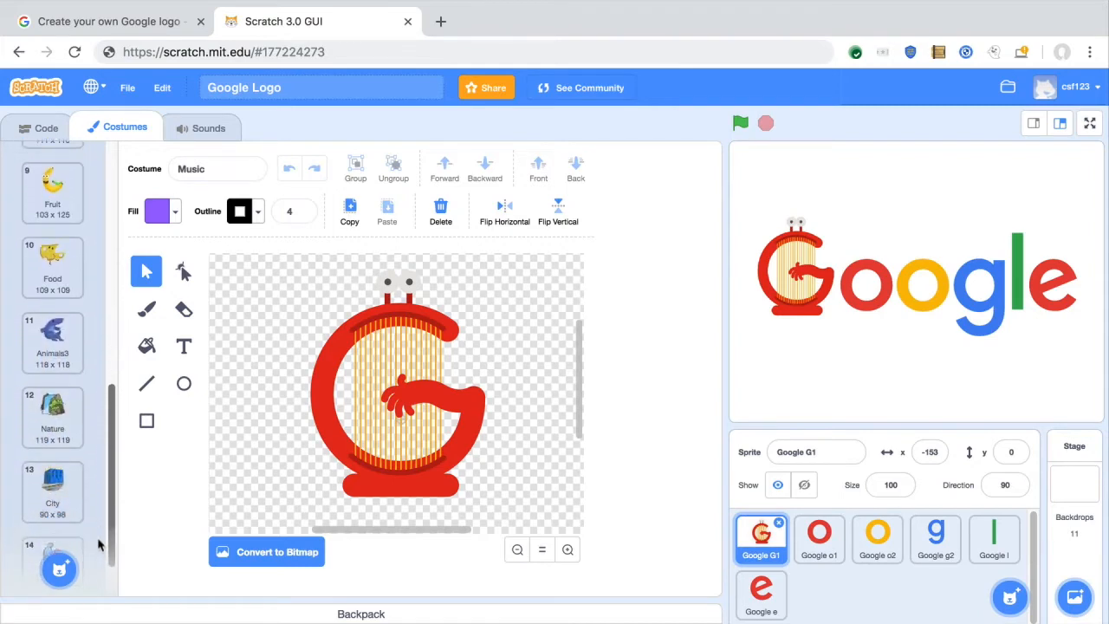
pyautogui.click(52, 502)
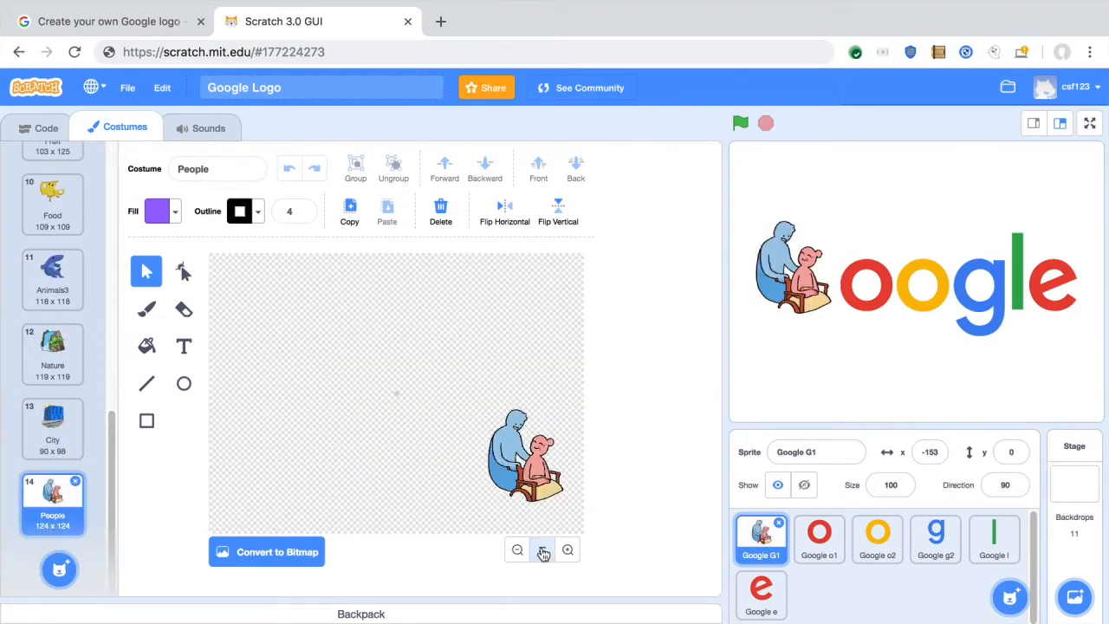
pyautogui.click(52, 430)
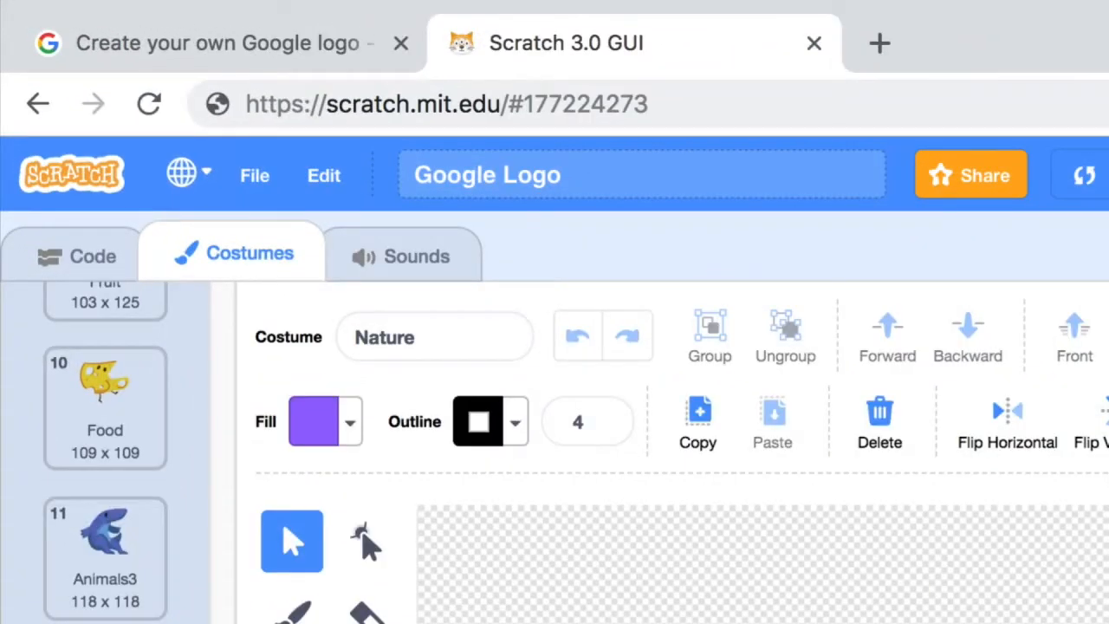
pyautogui.moveTo(164, 66)
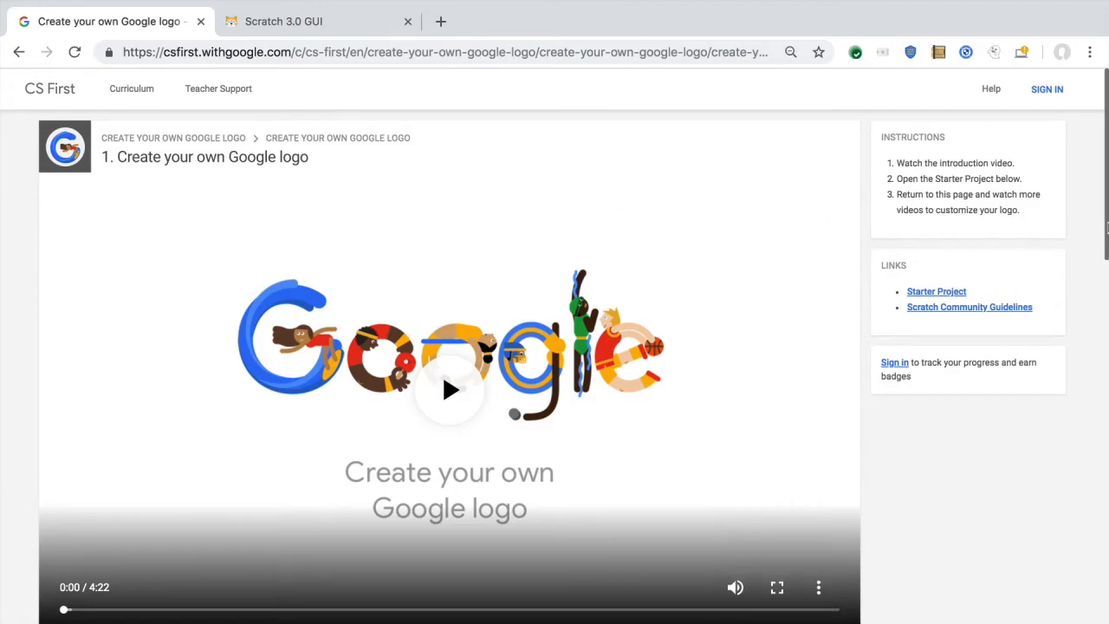
# Bring the Choose an Add-on section with Change Color, Switch Costume and Spin into view.
pyautogui.scroll(-3)
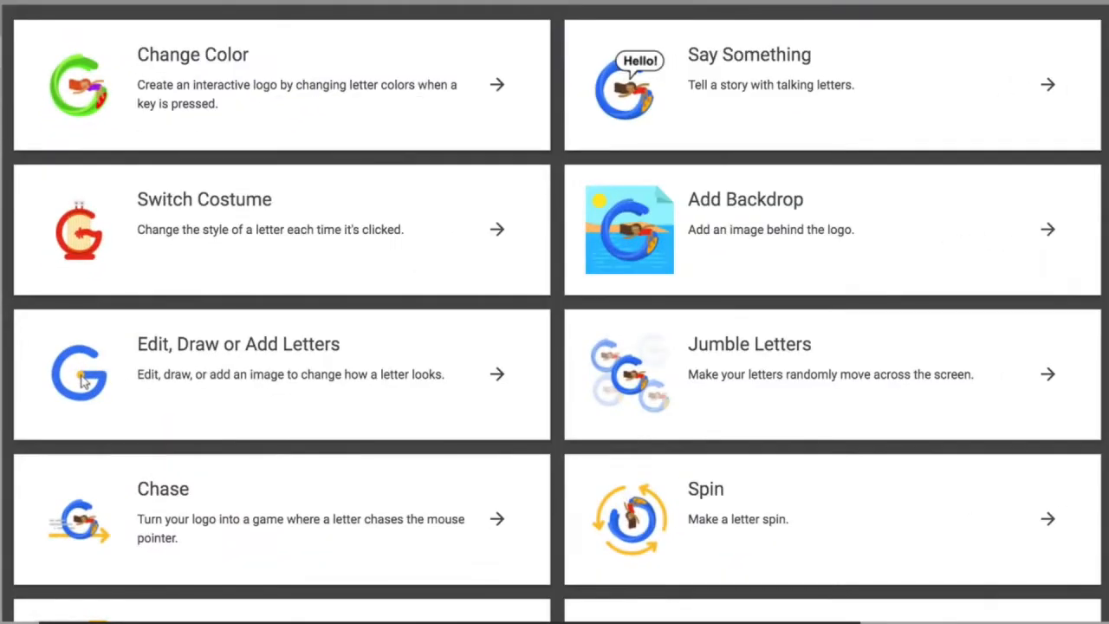
pyautogui.moveTo(914, 246)
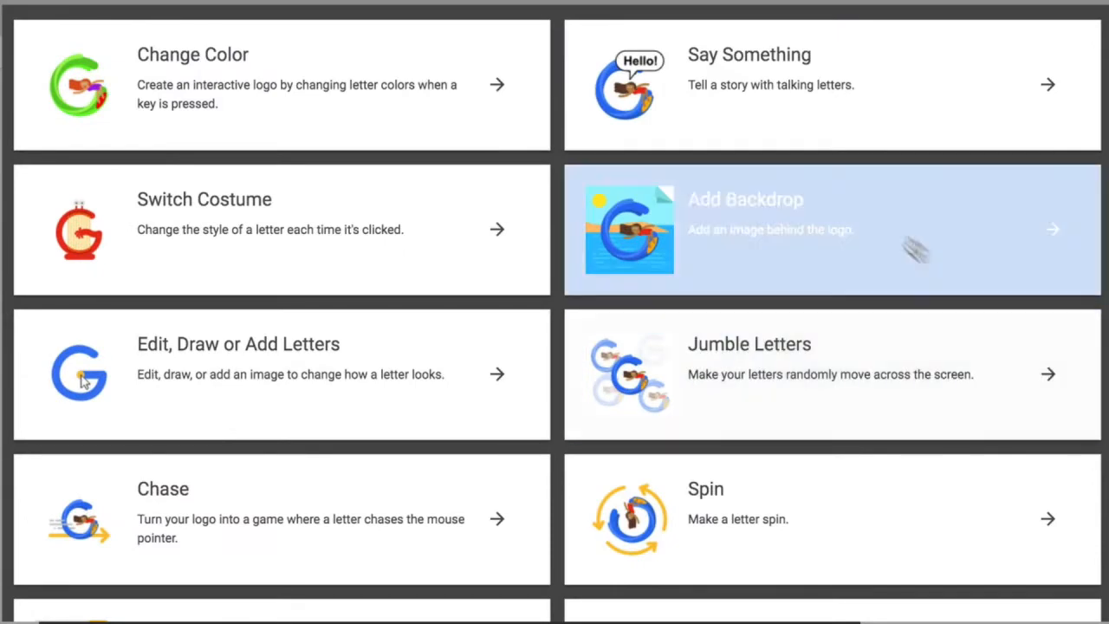
pyautogui.moveTo(436, 194)
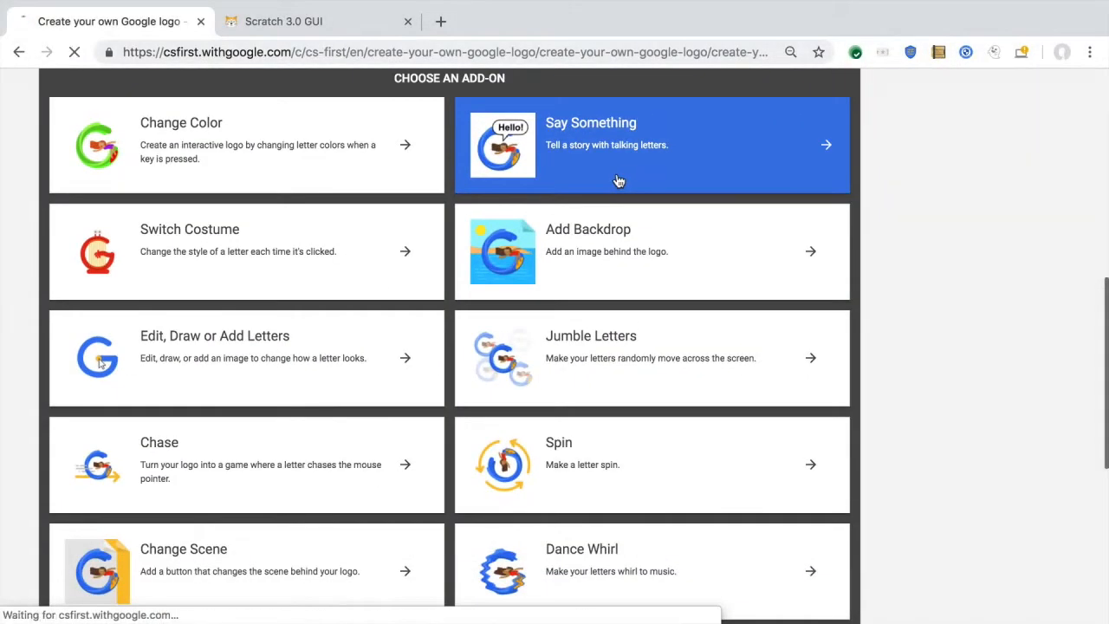
# View the Say Something add-on video, then start the introductory Create your own Google logo video.
pyautogui.click(620, 146)
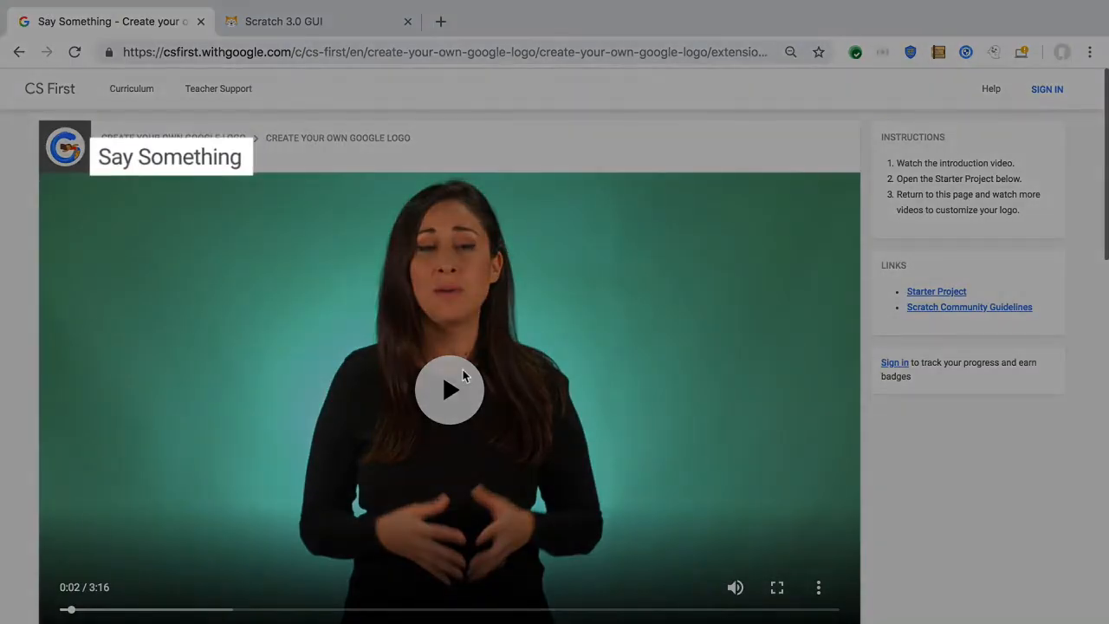
pyautogui.click(284, 21)
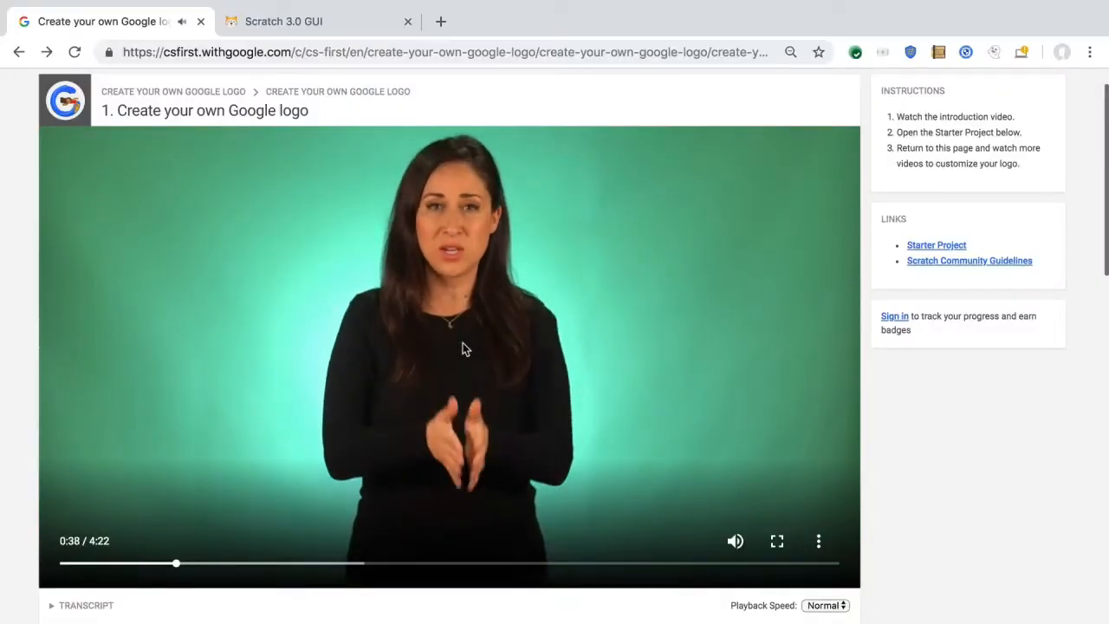
pyautogui.click(451, 343)
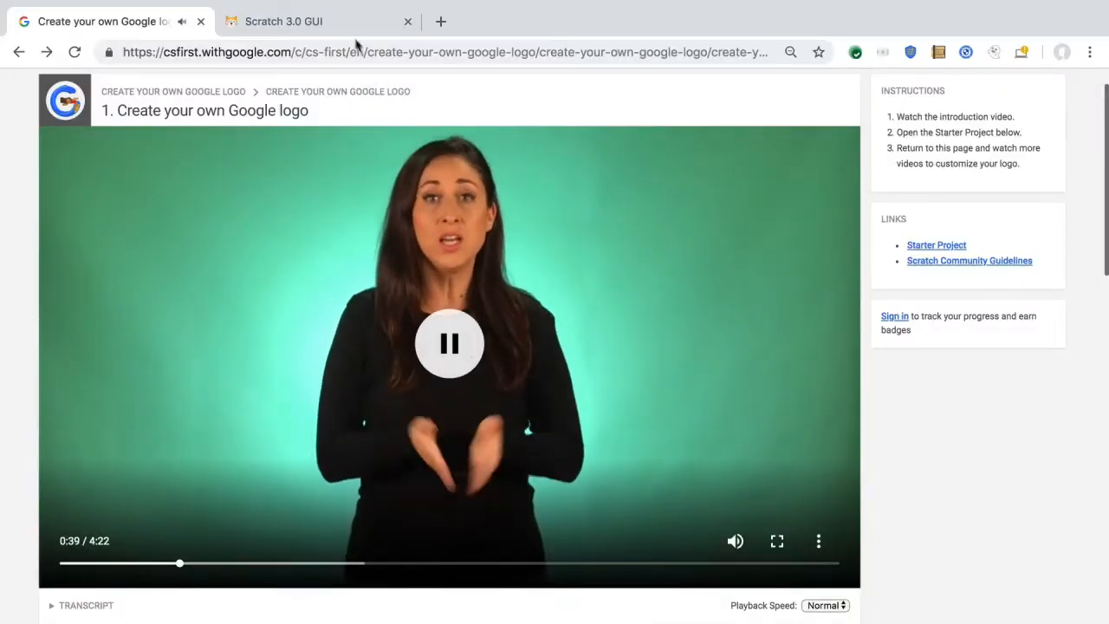
# Return to the Scratch project beside the video and run the color effect block twice on the G.
pyautogui.click(284, 21)
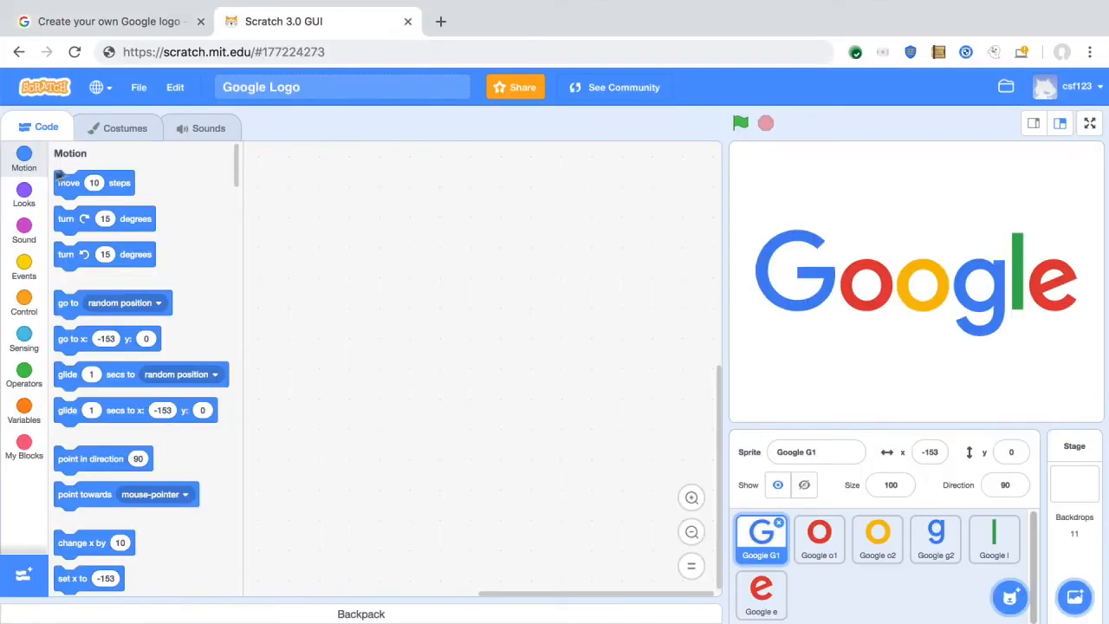
pyautogui.click(24, 190)
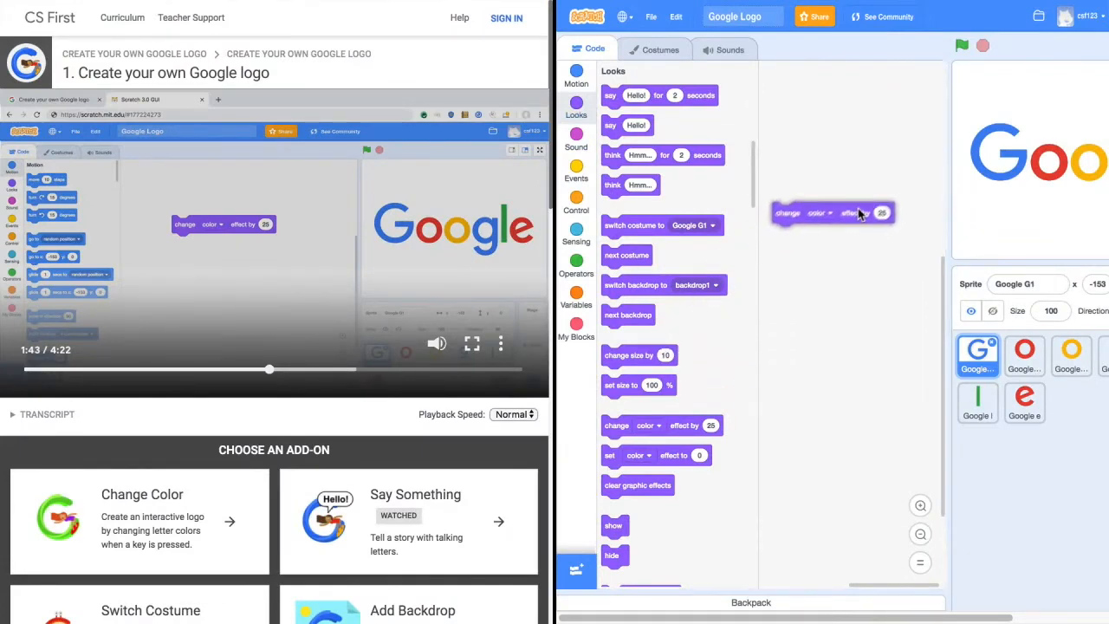
pyautogui.click(832, 211)
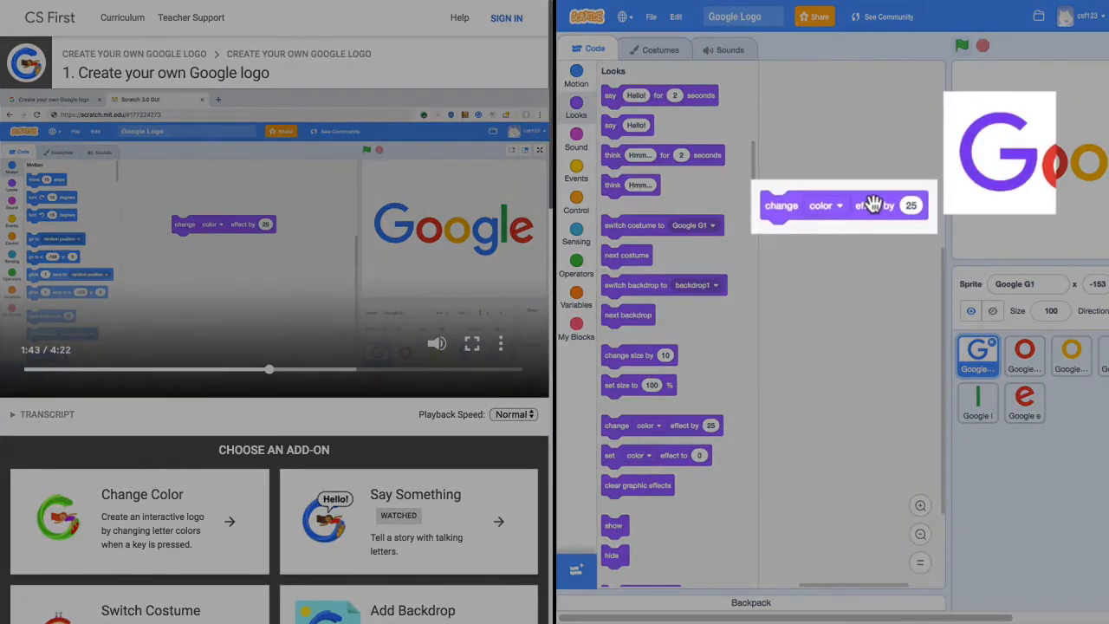
pyautogui.click(781, 204)
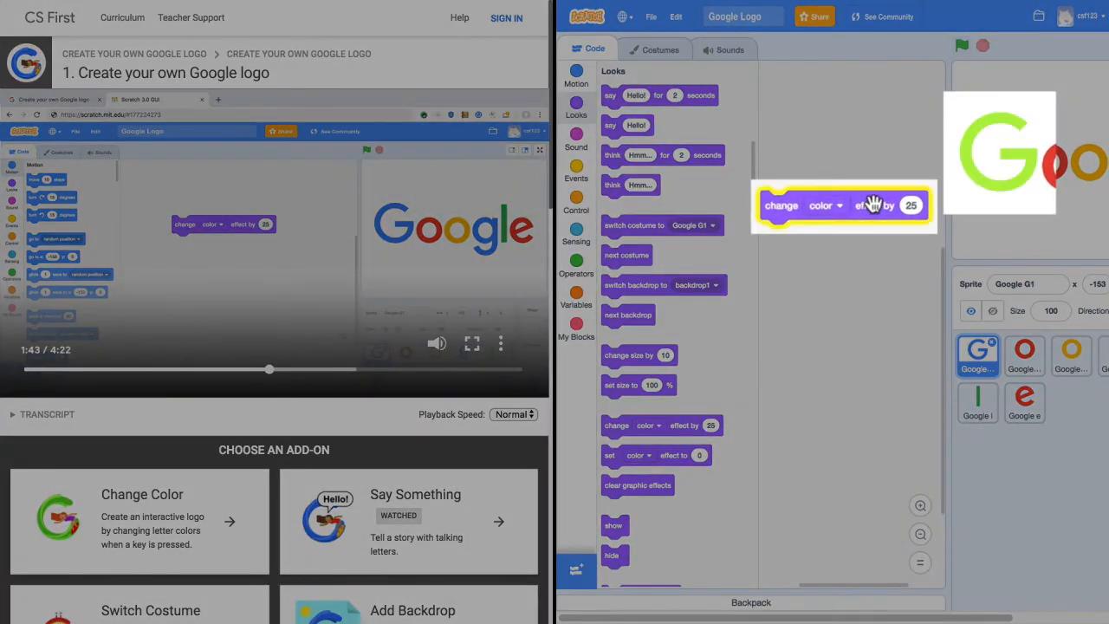